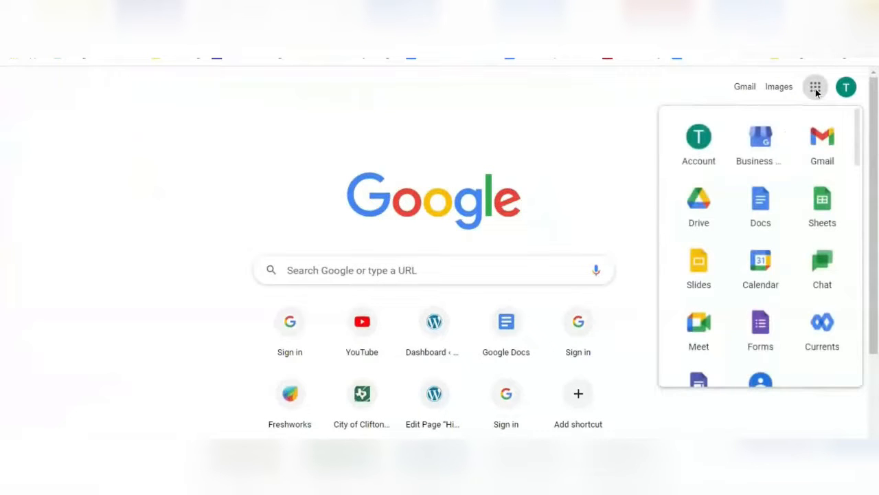
- Launch Google Calendar from the apps grid and scroll the sidebar to the calendar lists
click(761, 268)
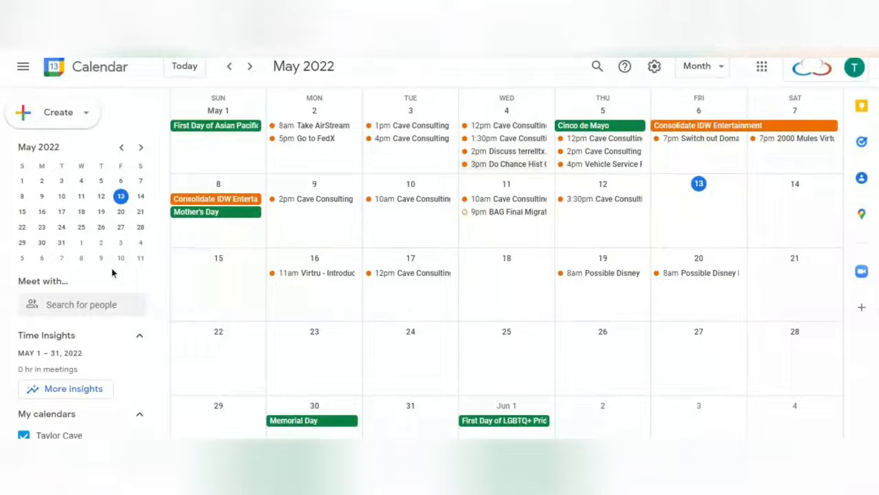
scroll(down, 3)
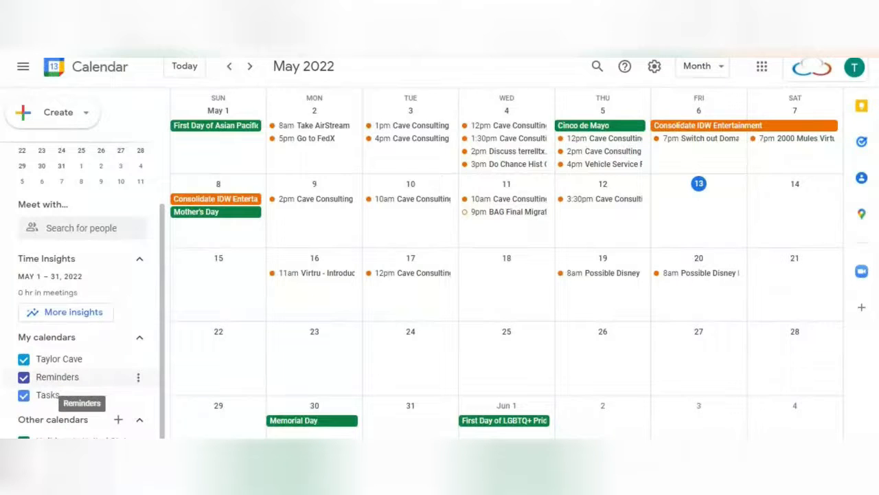
mouse_move(138, 362)
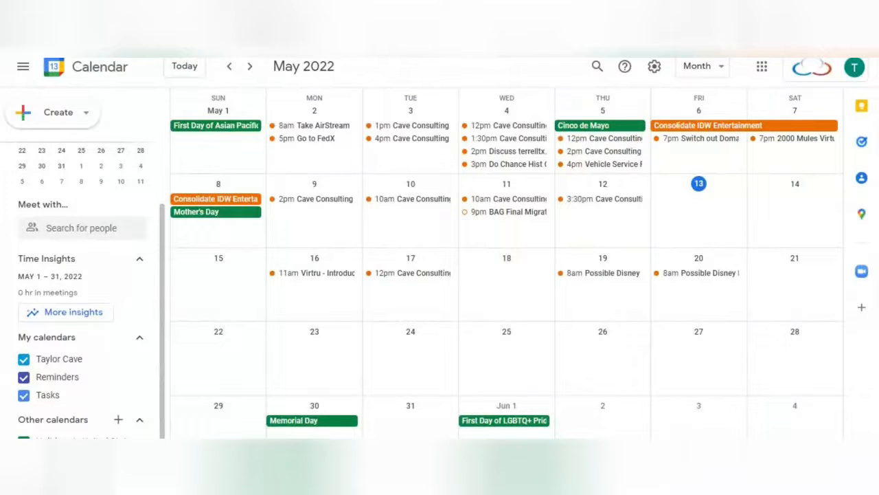
mouse_move(118, 420)
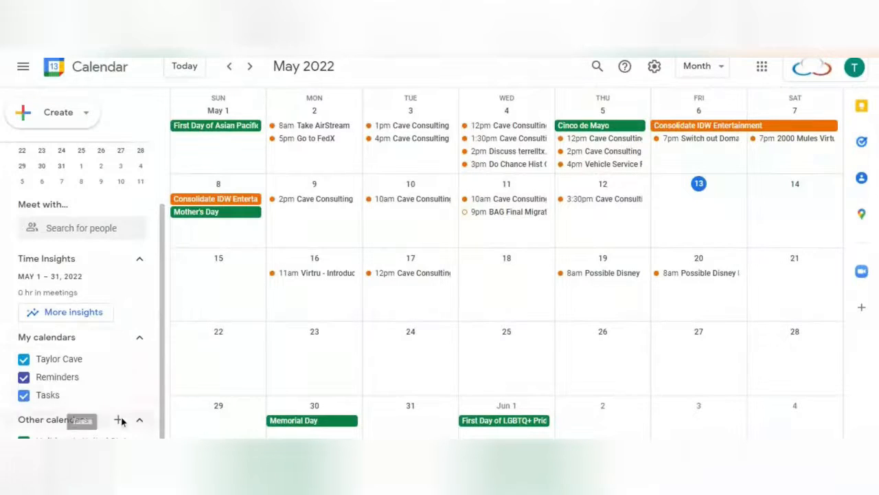
- Create a new calendar named Test and tick it on under My calendars
click(121, 419)
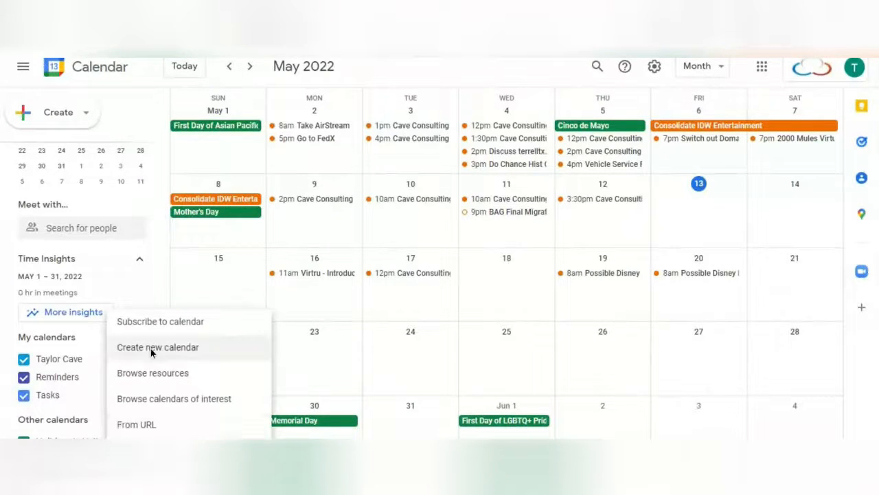
click(156, 346)
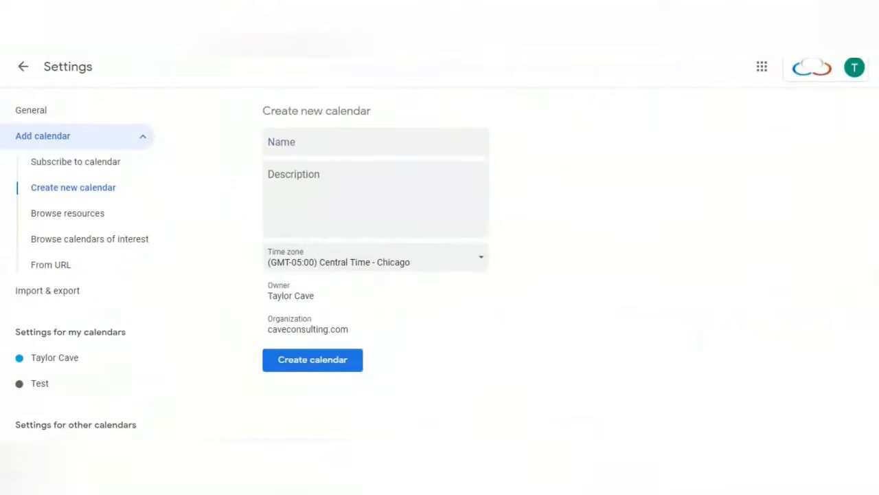
click(22, 66)
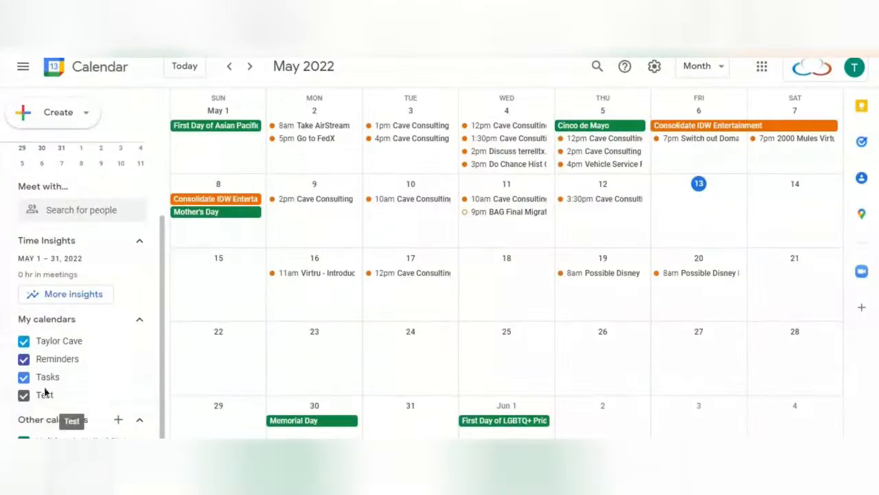
click(23, 396)
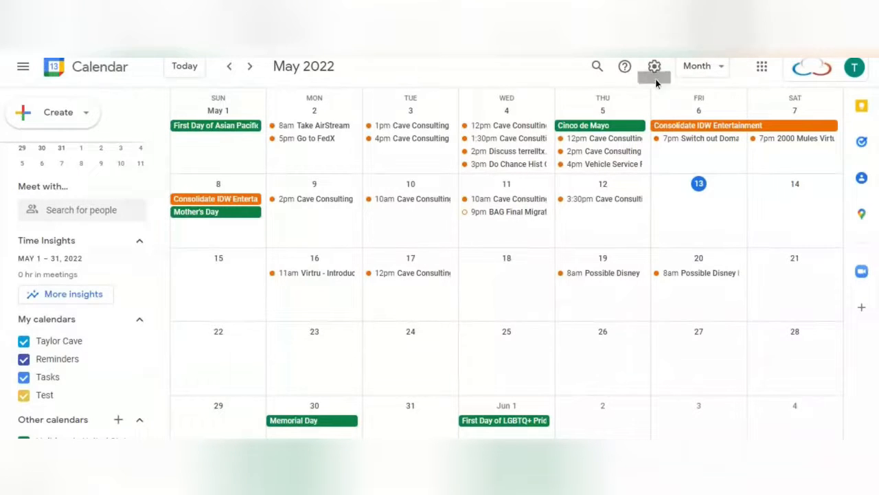
- Reach the Test calendar's settings page at its Share with specific people section
click(654, 66)
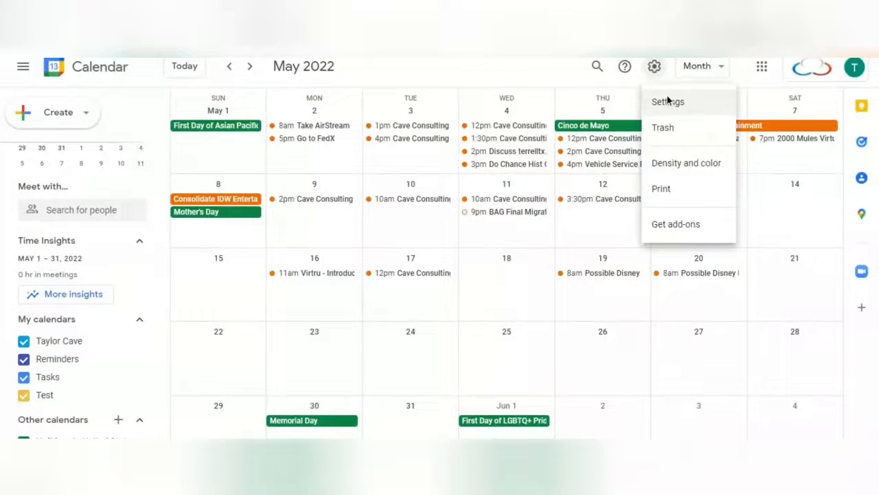
click(668, 102)
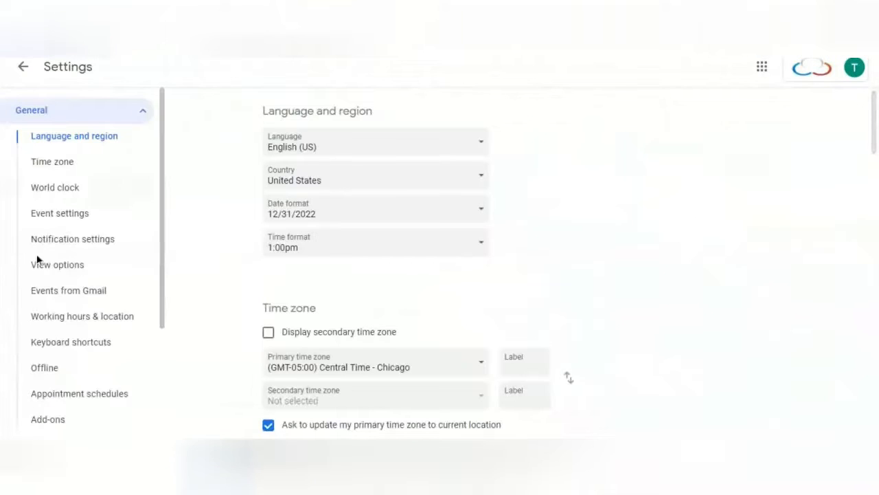
scroll(down, 3)
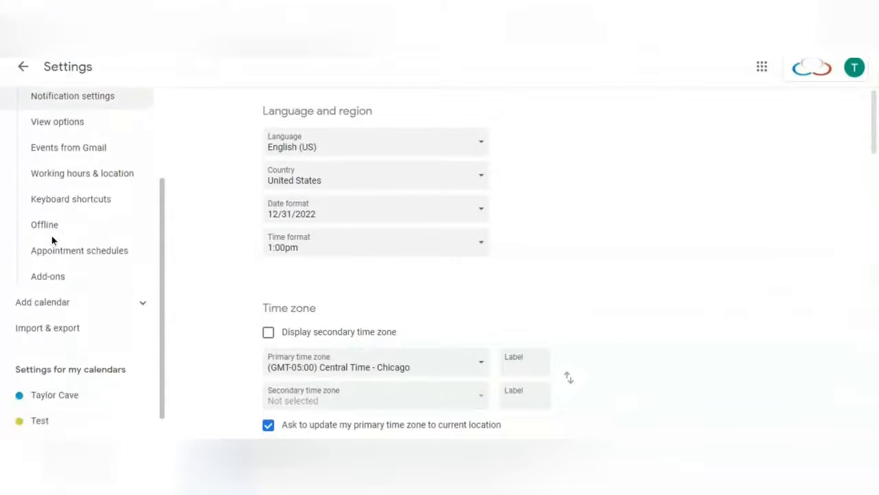
scroll(down, 3)
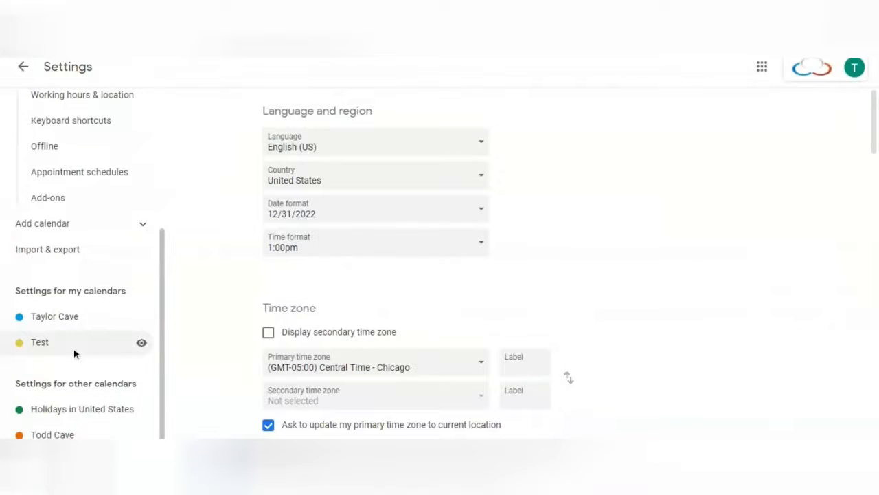
click(40, 341)
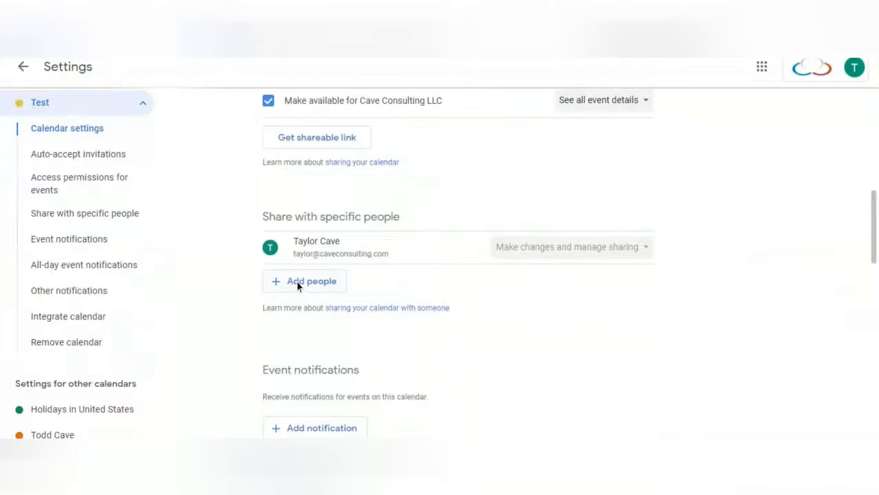
click(311, 280)
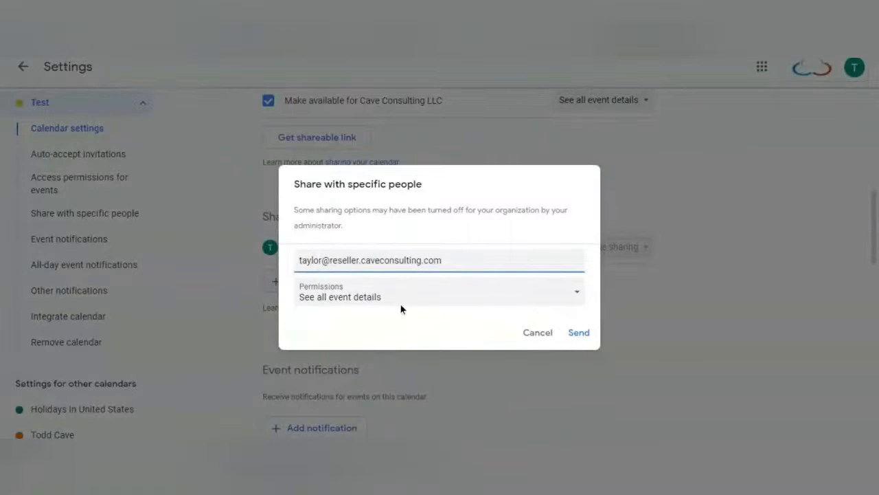
click(438, 291)
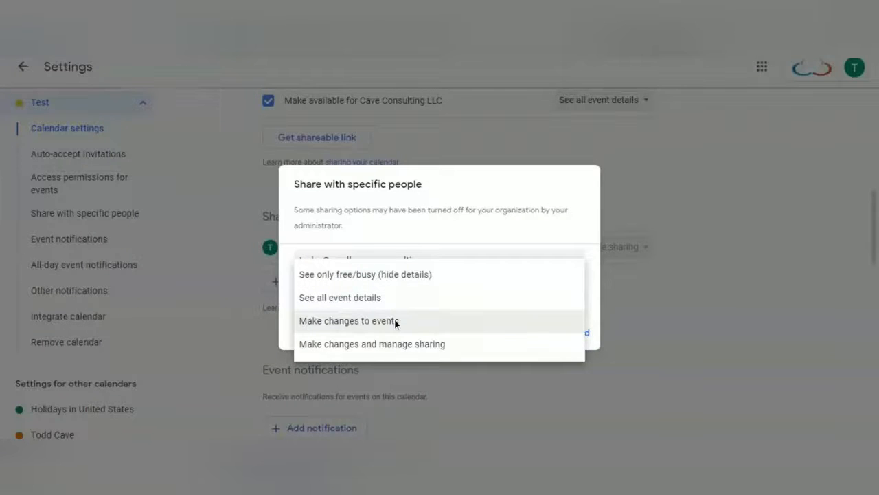
mouse_move(377, 344)
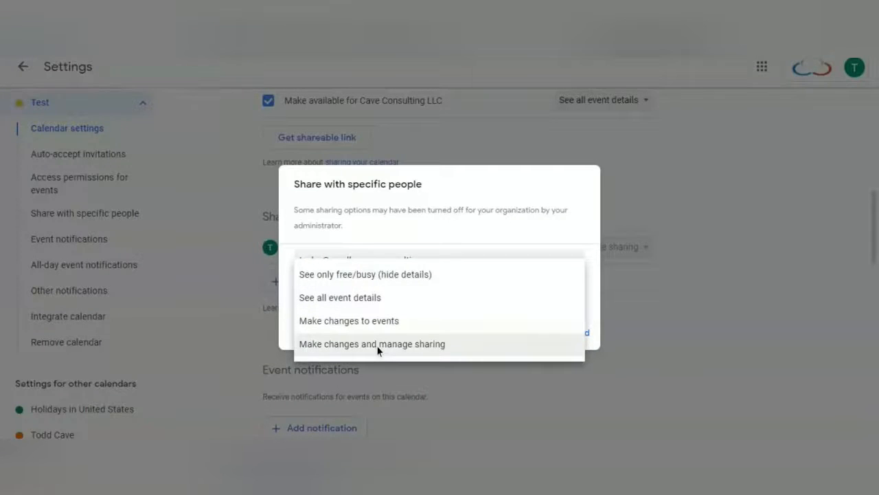
mouse_move(366, 301)
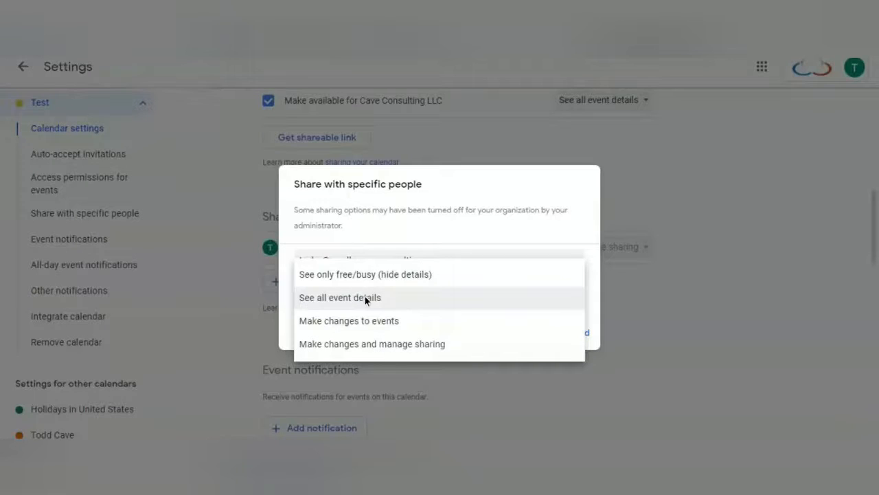
mouse_move(364, 275)
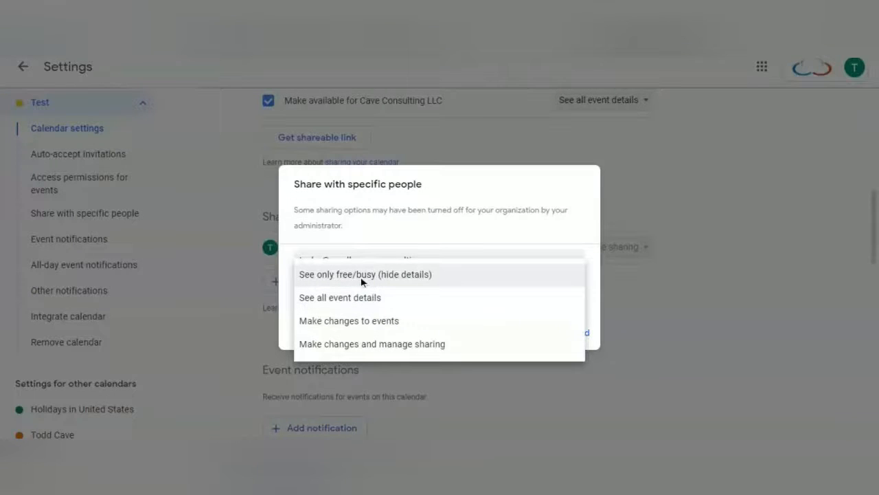
mouse_move(352, 302)
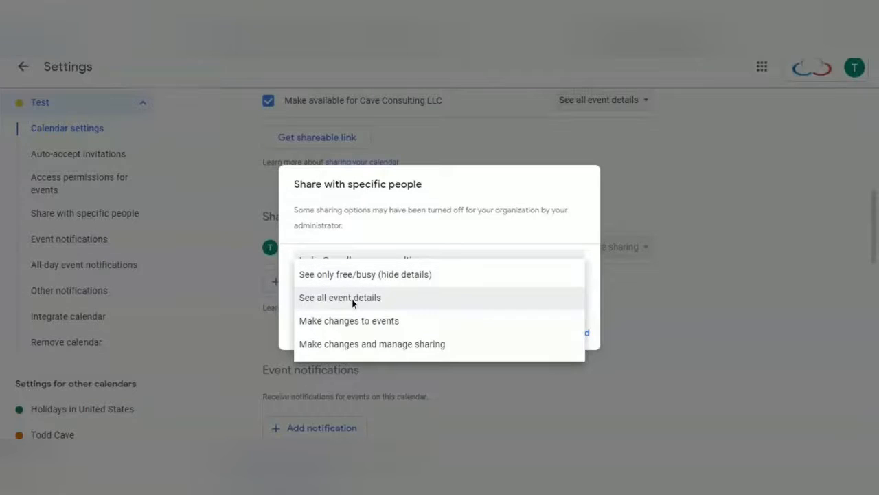
click(339, 297)
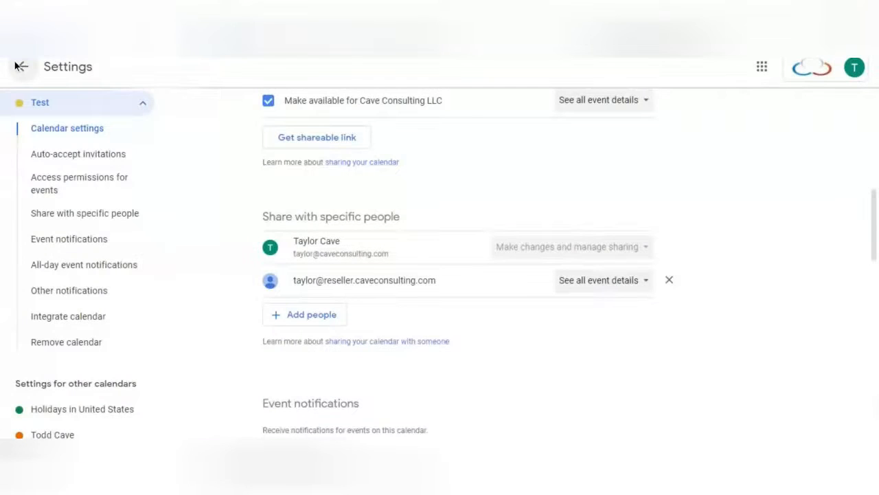
- Create 'Test Event' on May 18 assigned to the Test calendar and save it
click(22, 66)
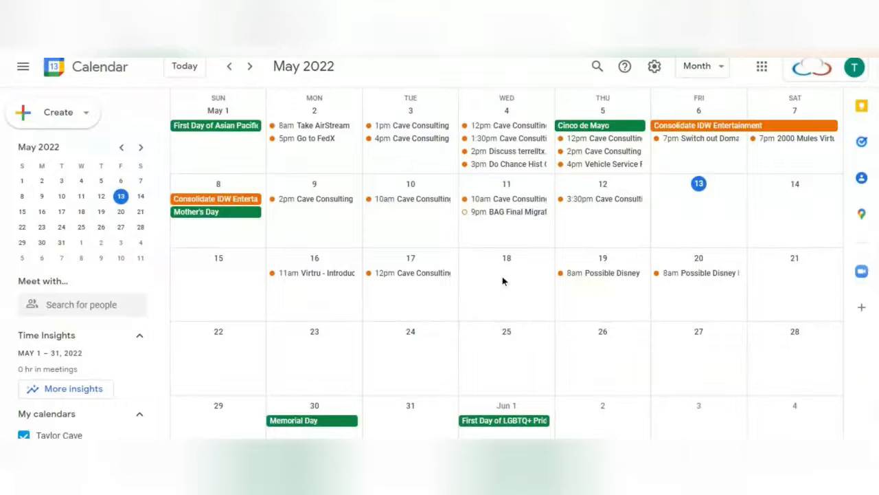
click(506, 282)
text(Test Event)
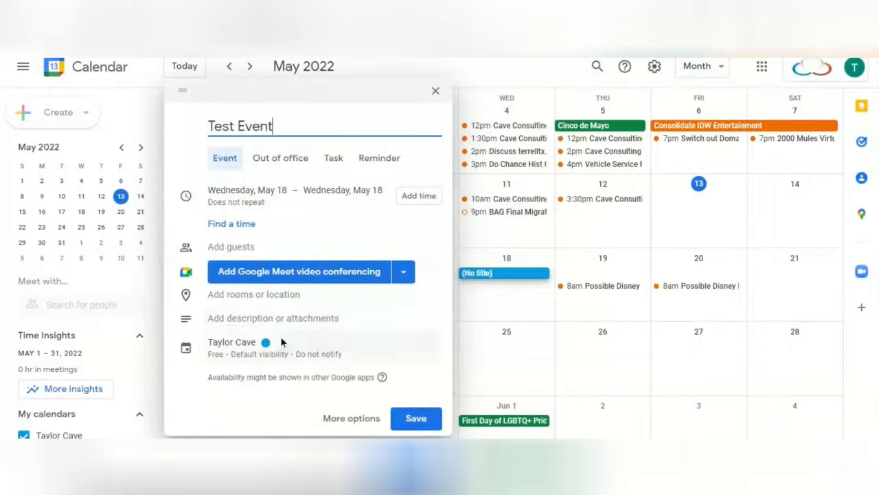
mouse_move(273, 346)
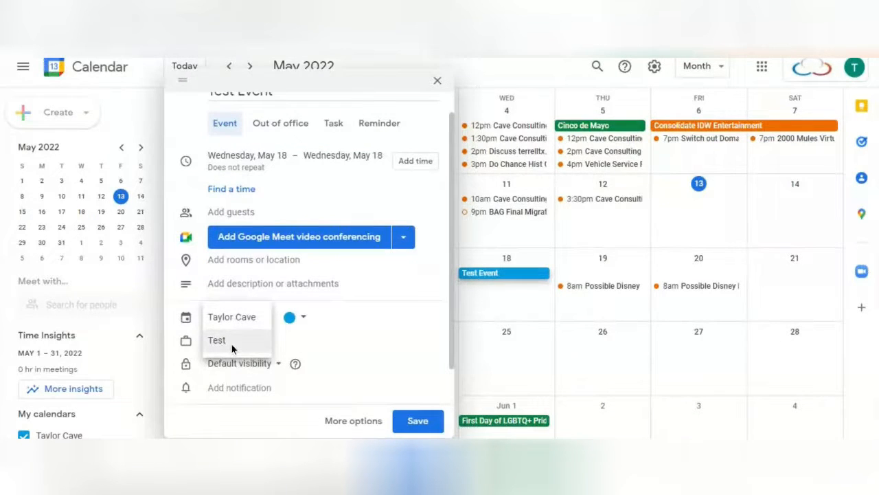
click(217, 341)
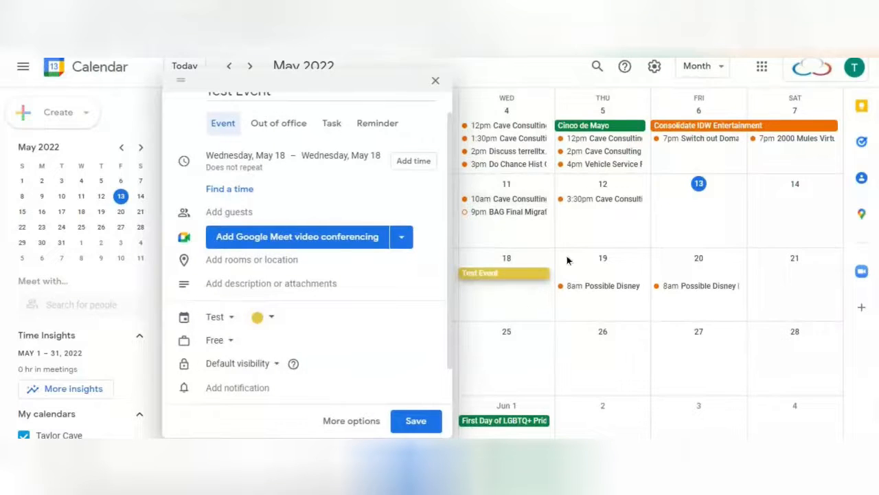
mouse_move(336, 283)
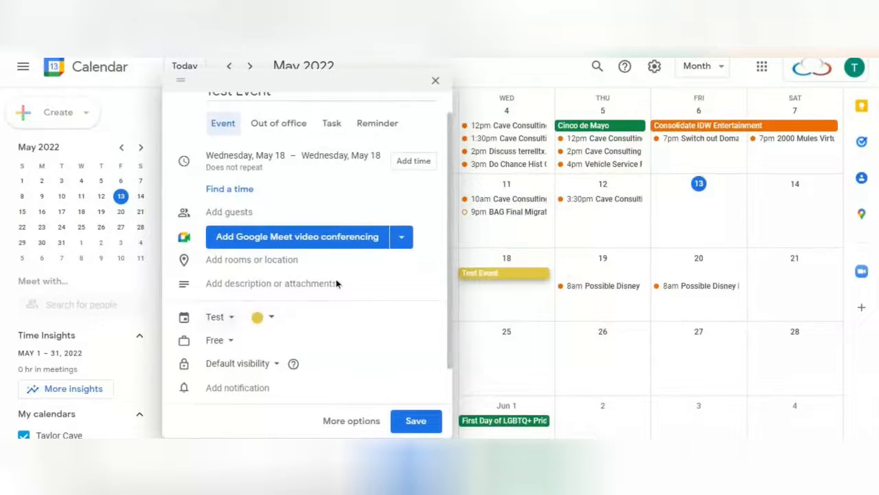
mouse_move(533, 248)
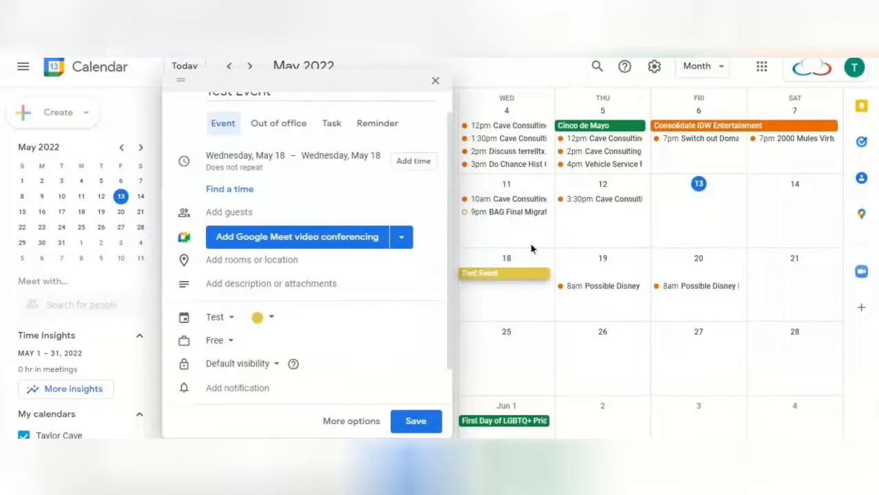
click(435, 80)
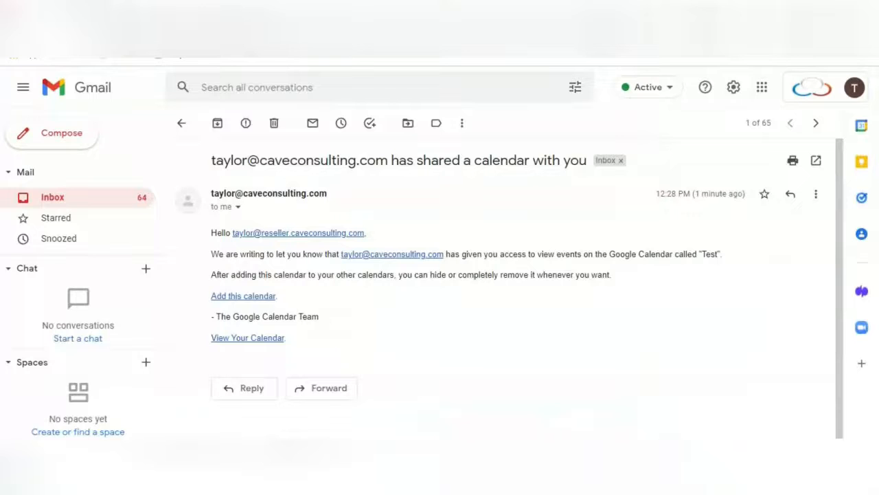
mouse_move(363, 302)
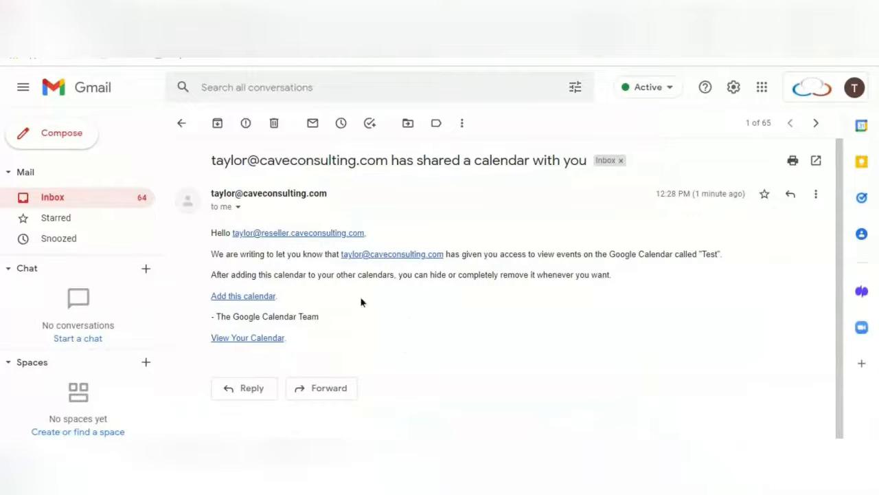
- View the shared calendar from the recipient's sharing email to confirm the event
click(247, 338)
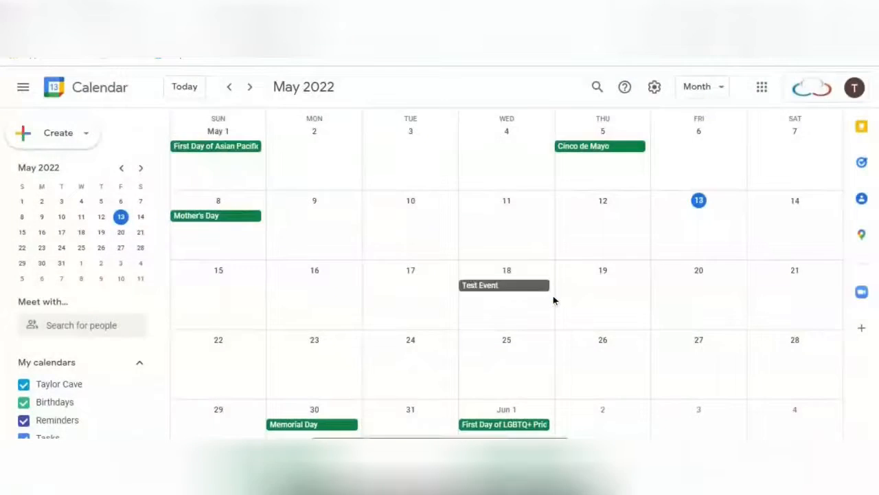